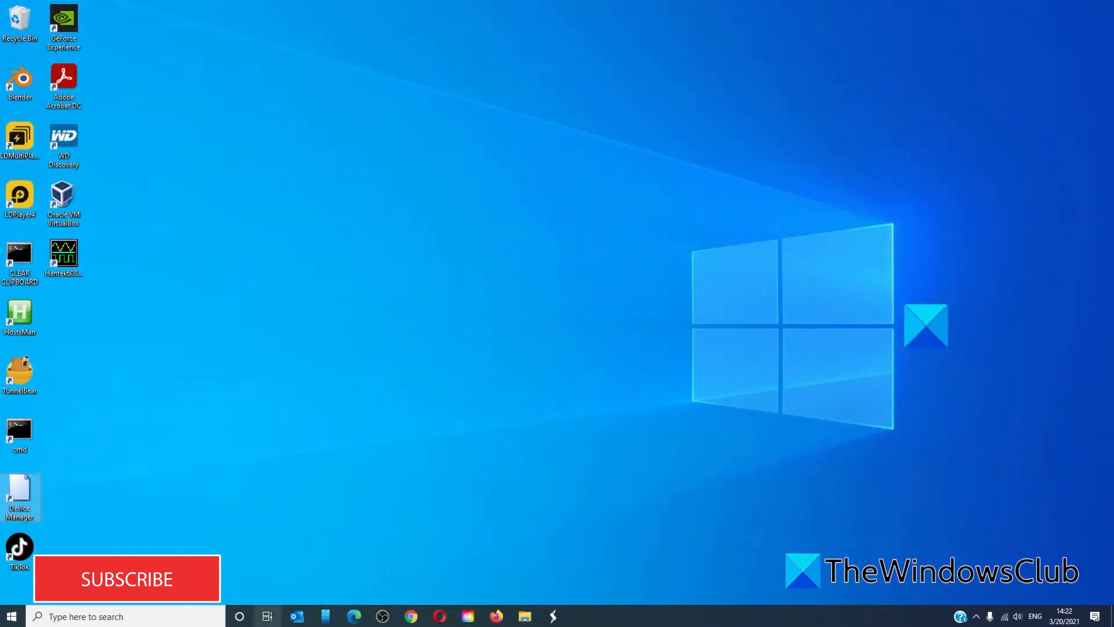
Step: Search Windows for 'disk' so Disk Cleanup shows as the best match
type("d")
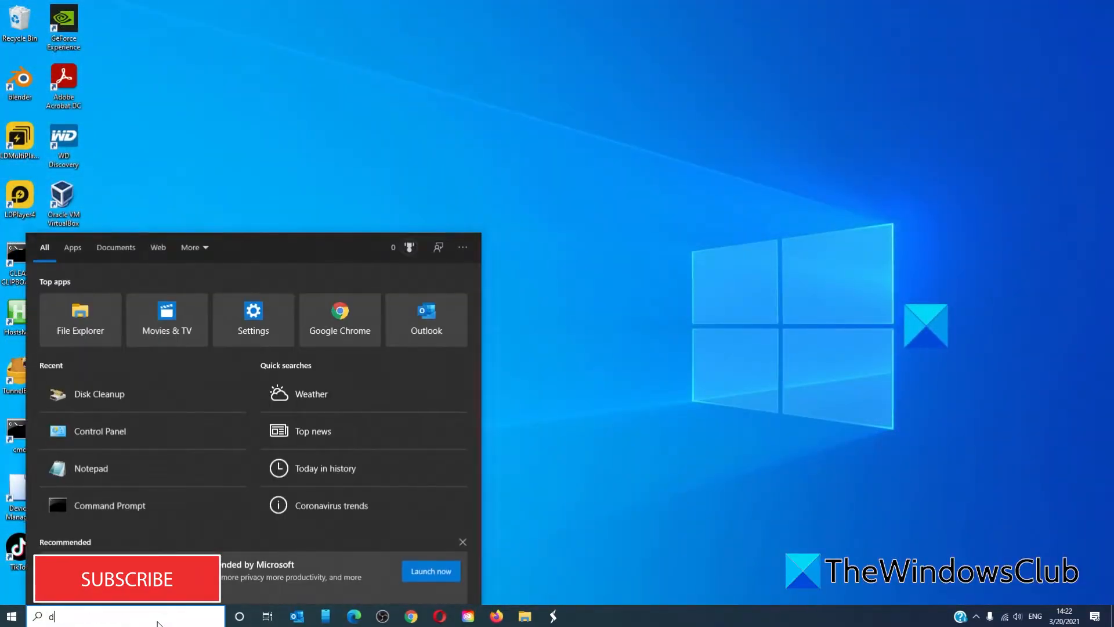
type("isk")
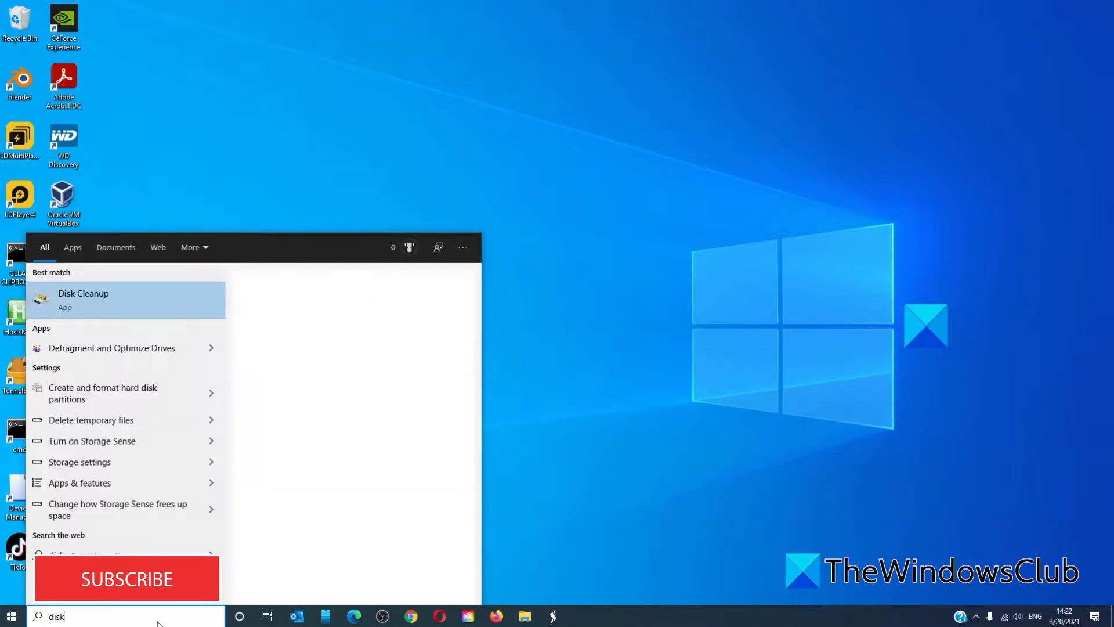
Step: Launch Disk Cleanup from the results and choose Windows (C:) as the drive to clean
left_click(84, 299)
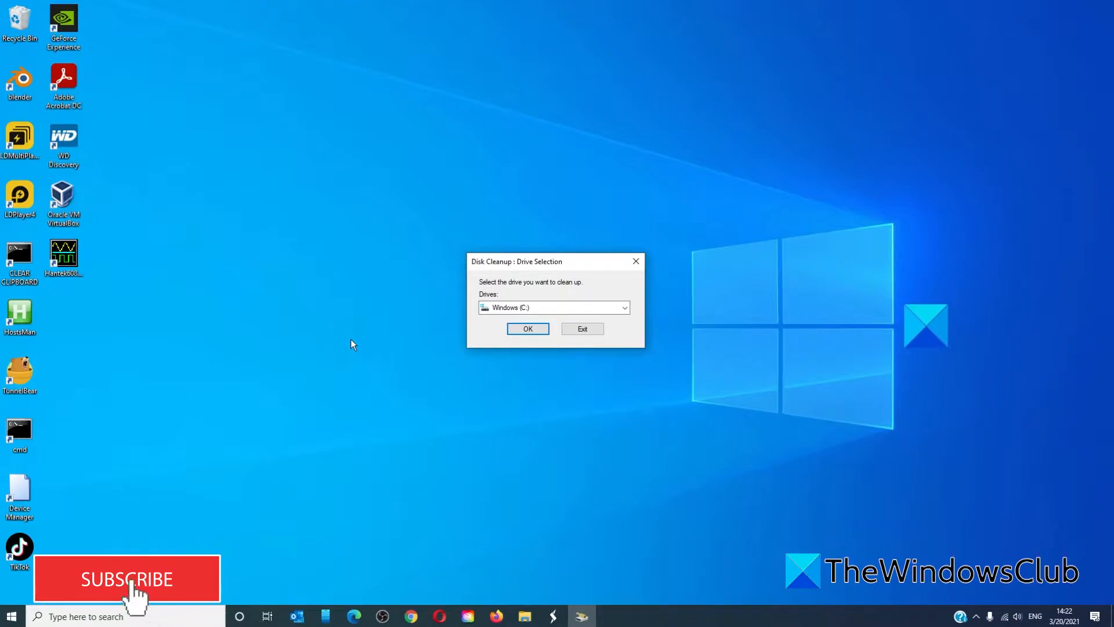
left_click(527, 328)
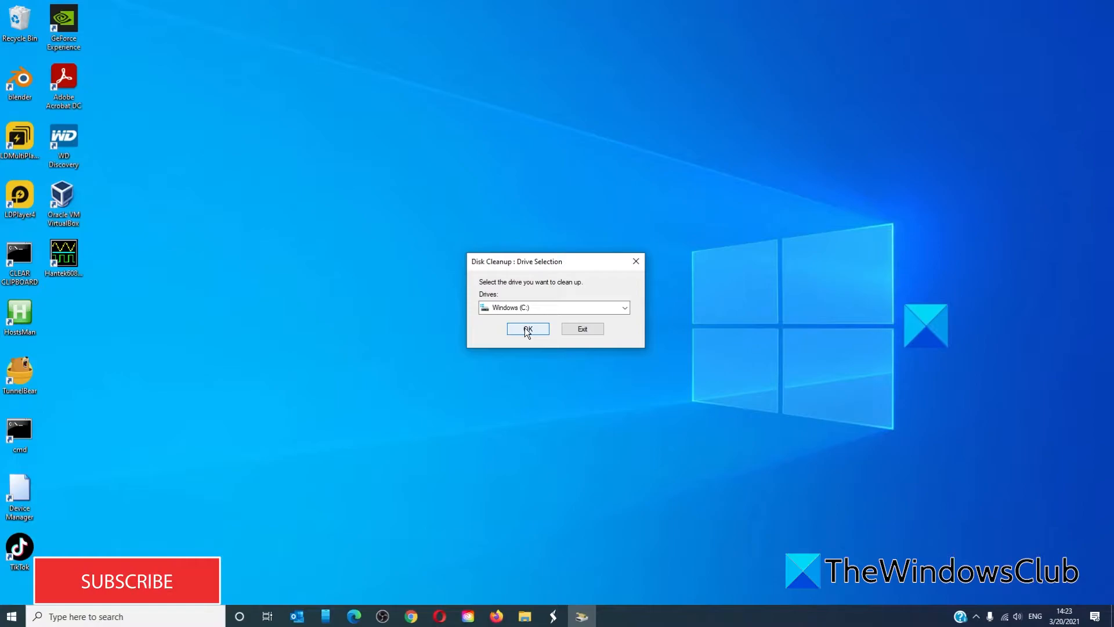
Step: Scan Windows (C:) for removable files, finding about 637 MB reclaimable
left_click(527, 329)
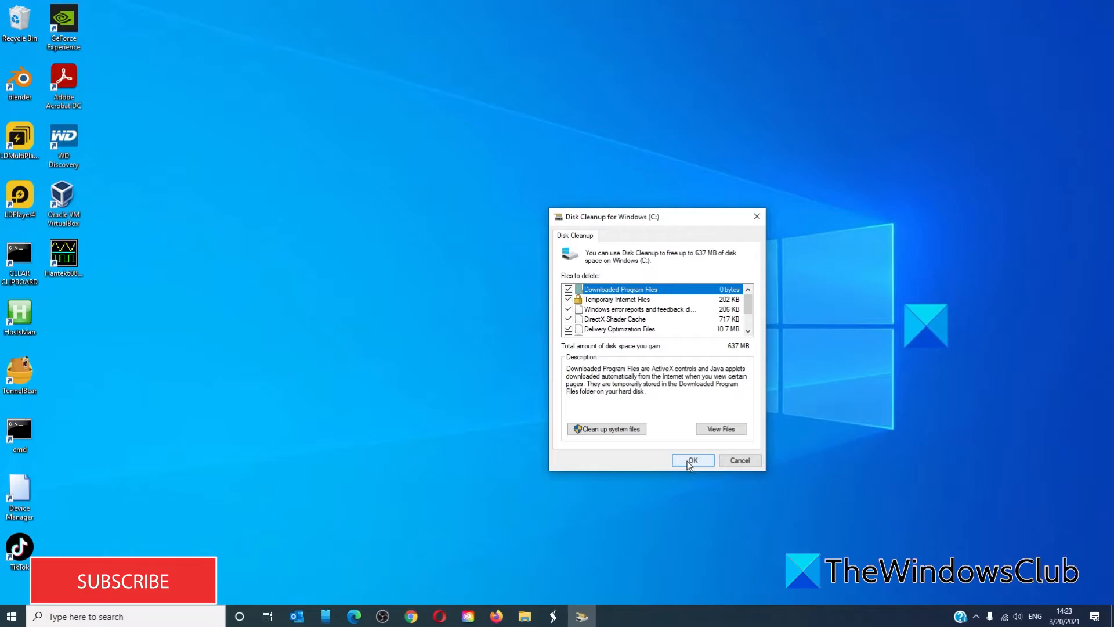
mouse_move(606, 428)
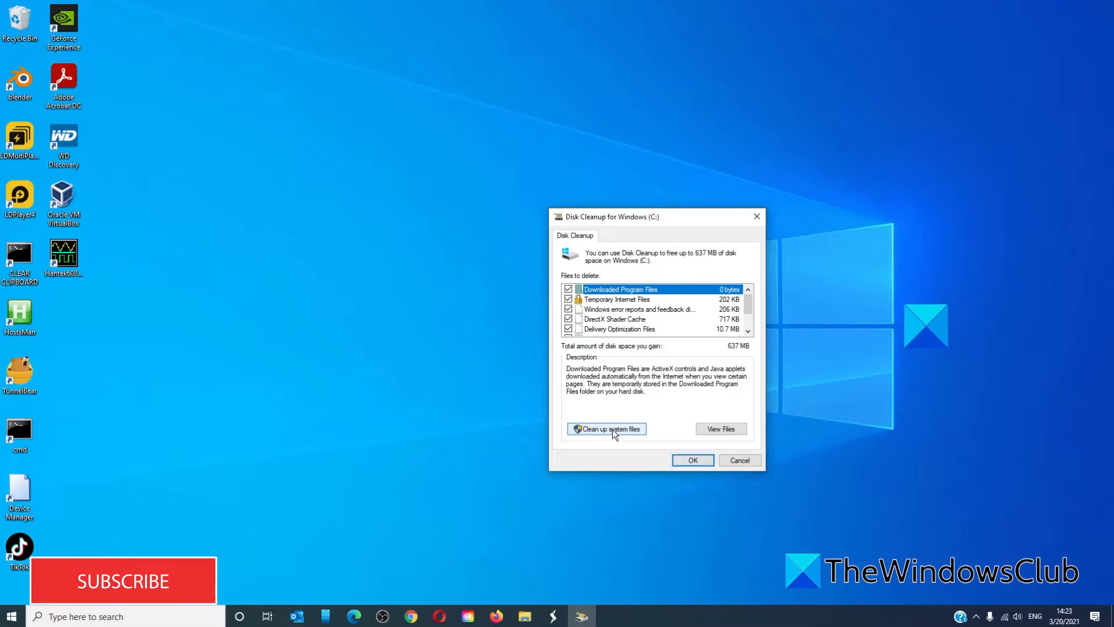
Step: Add system files like Windows Update Cleanup to the C: scan, raising reclaimable space to 765 MB
left_click(606, 428)
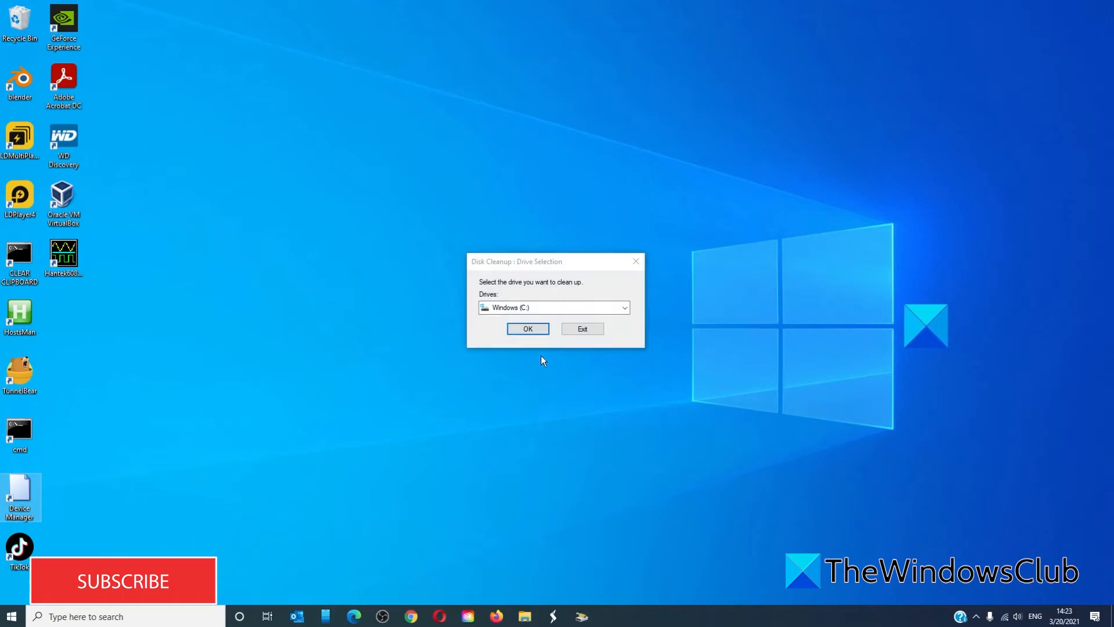
left_click(527, 328)
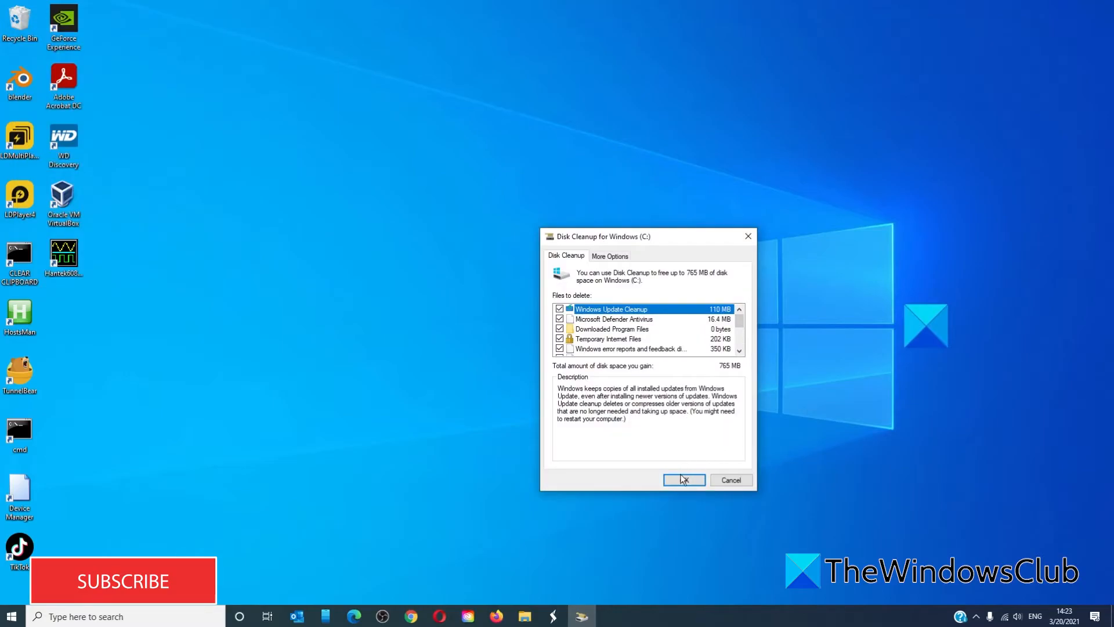
Step: Start deleting the checked categories, bringing up the permanent-deletion confirmation for 765 MB
left_click(683, 479)
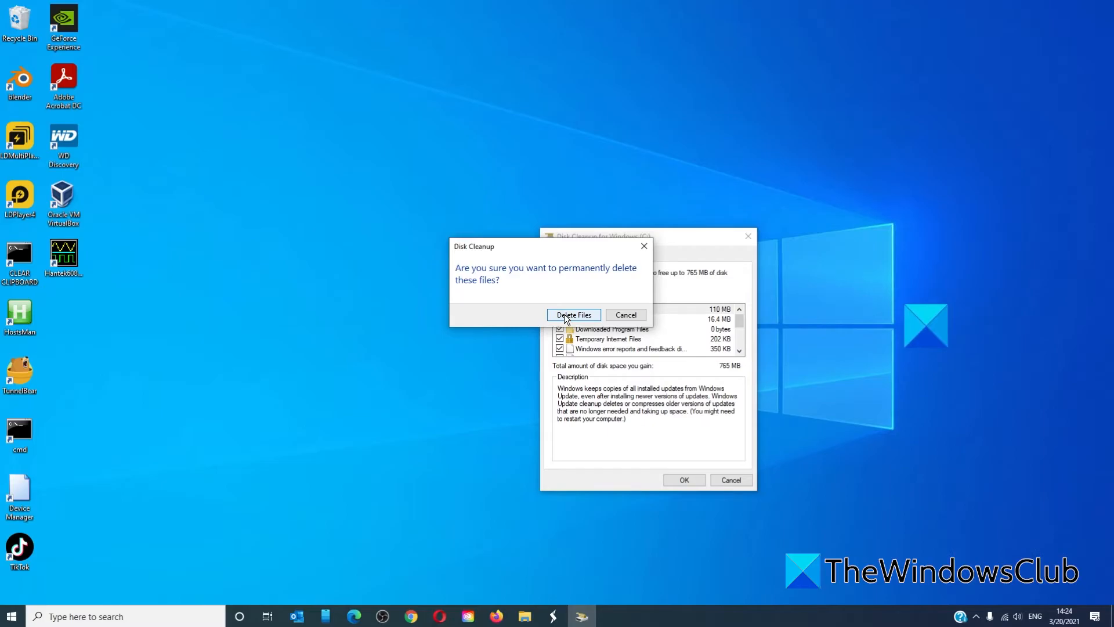
Step: Confirm Delete Files so Disk Cleanup begins removing the junk from Windows (C:)
left_click(573, 314)
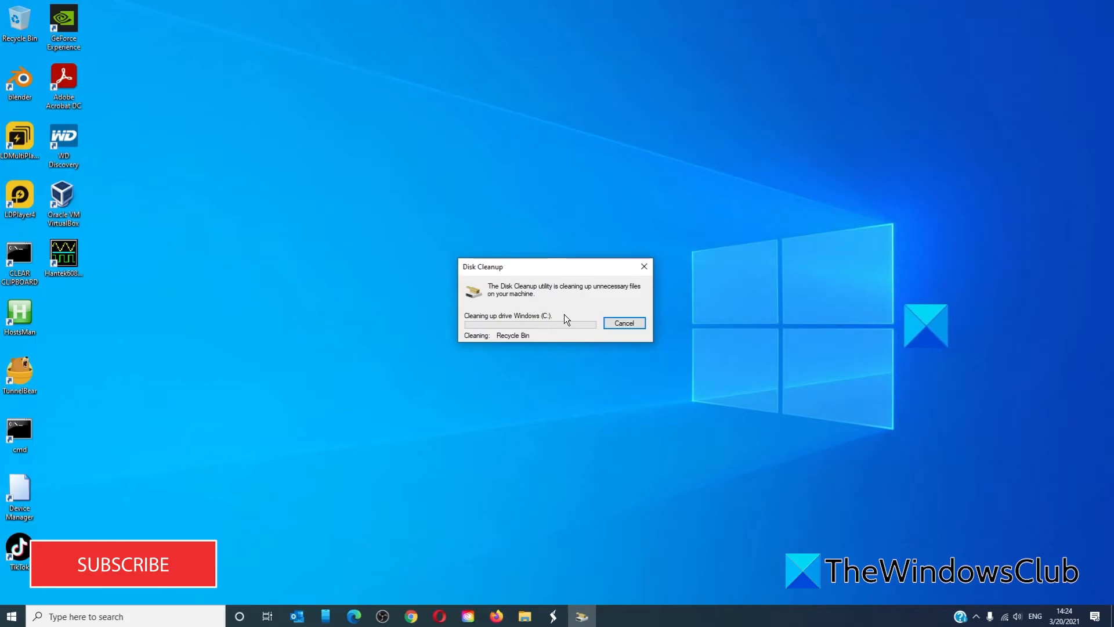
left_click(353, 616)
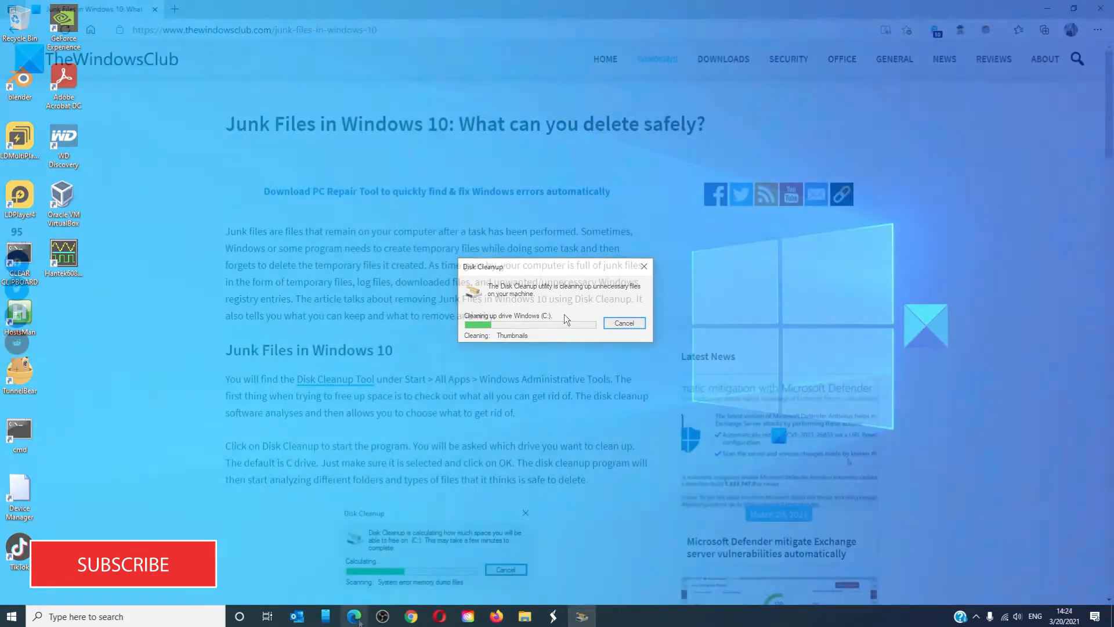